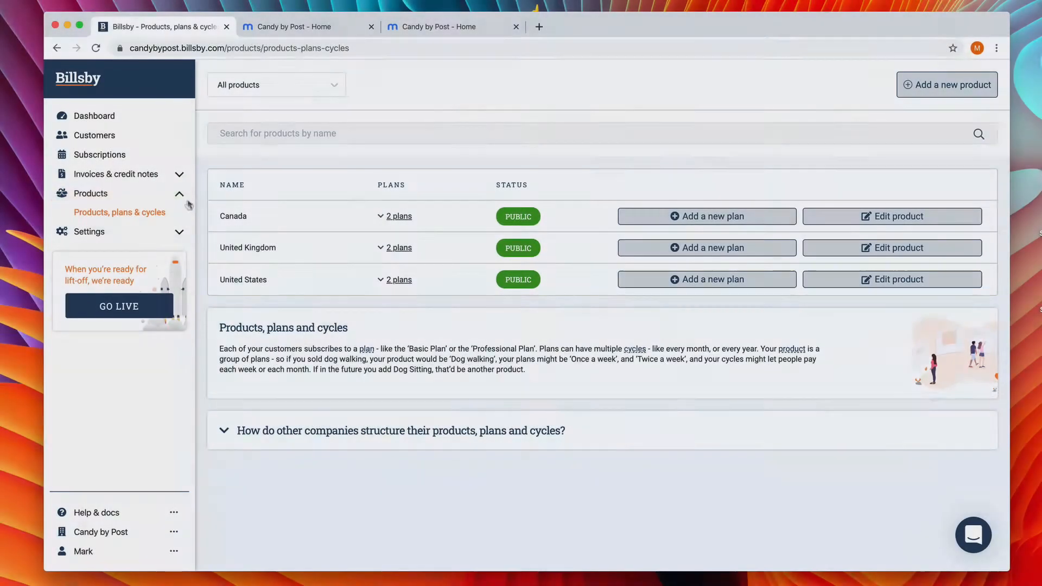
Copy the Billsby header checkout script from Settings > Embed codes and switch to the Candy by Post editor.
click(88, 231)
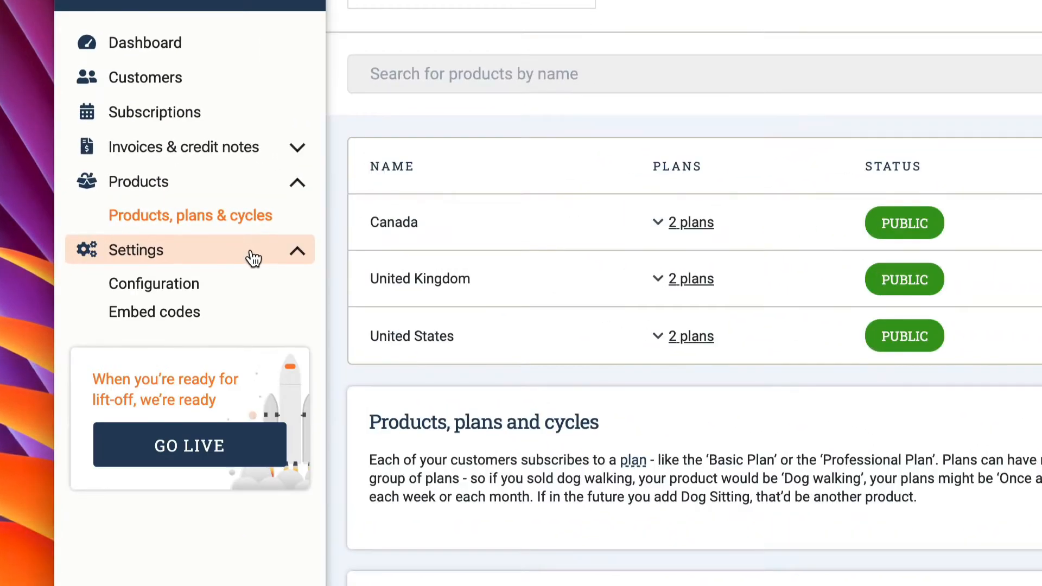
click(153, 311)
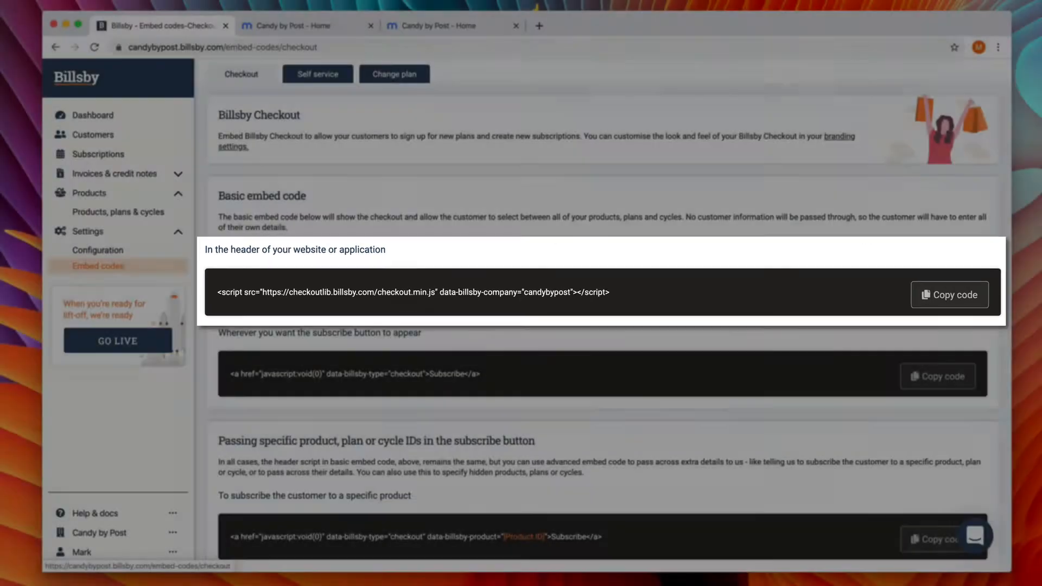
click(949, 294)
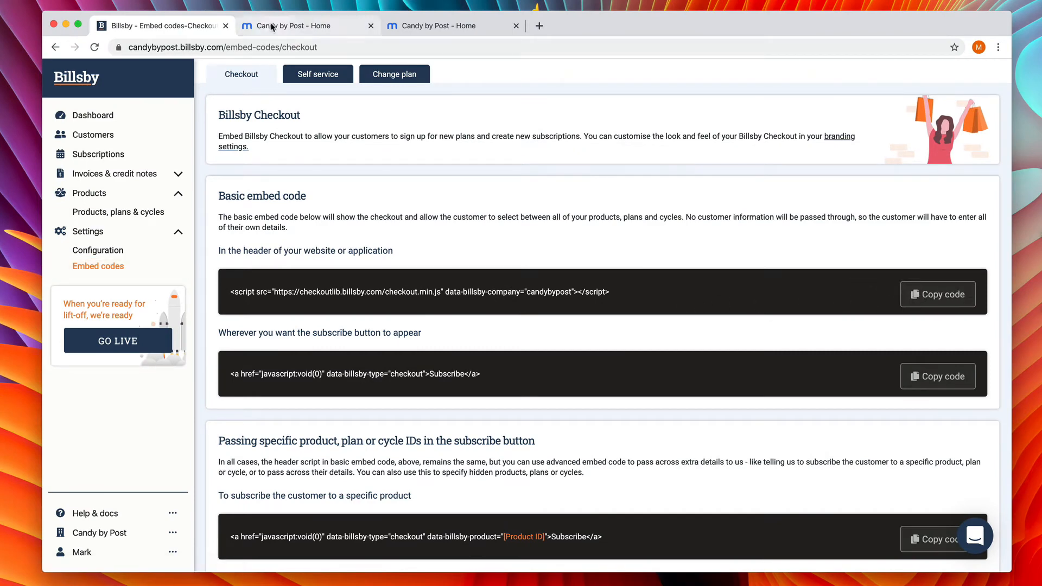
click(300, 25)
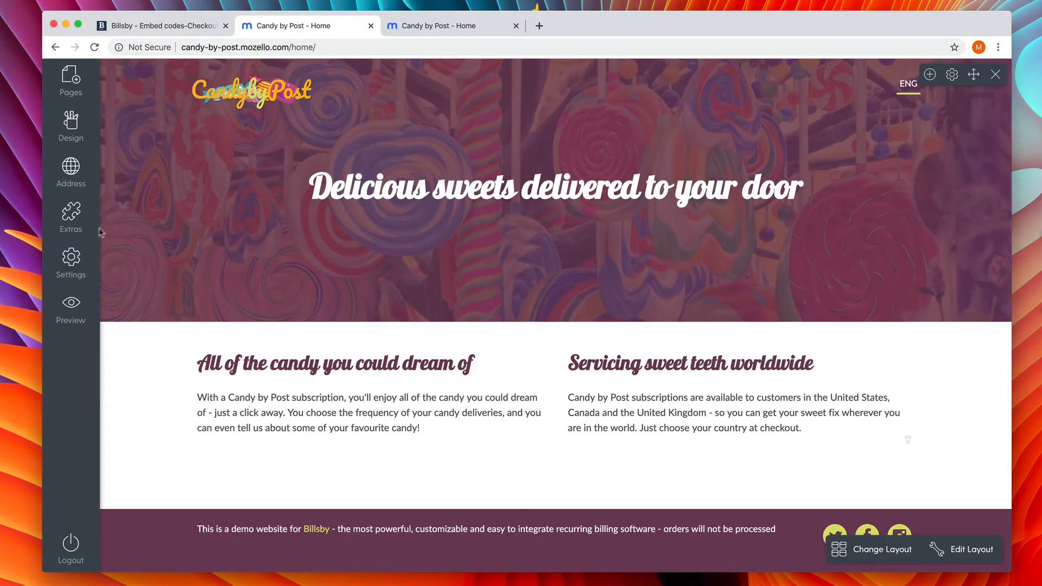
Paste the Billsby script into the site's 'Additional HTML code for HEAD section' and save.
click(71, 263)
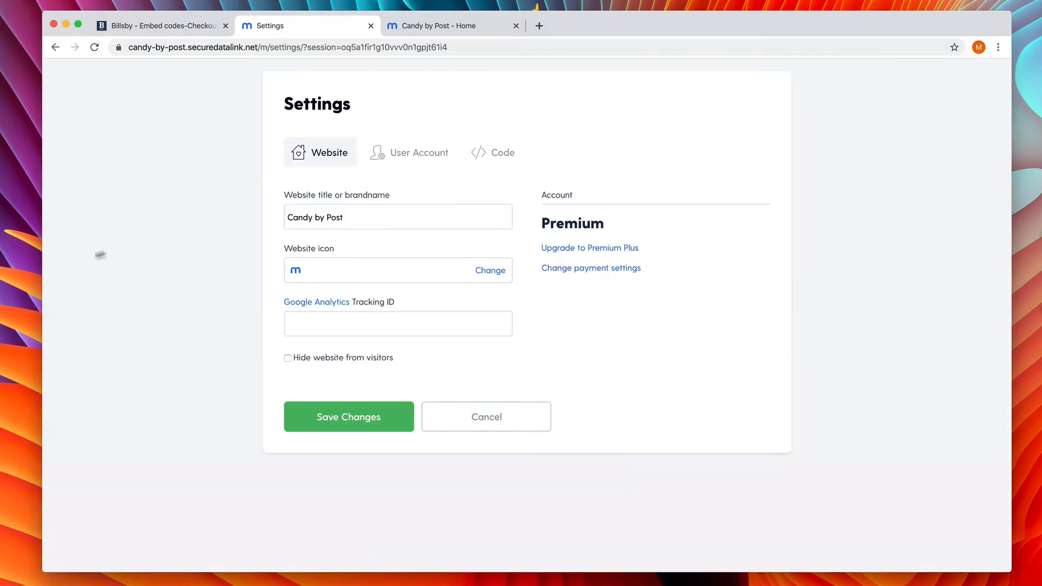
click(494, 152)
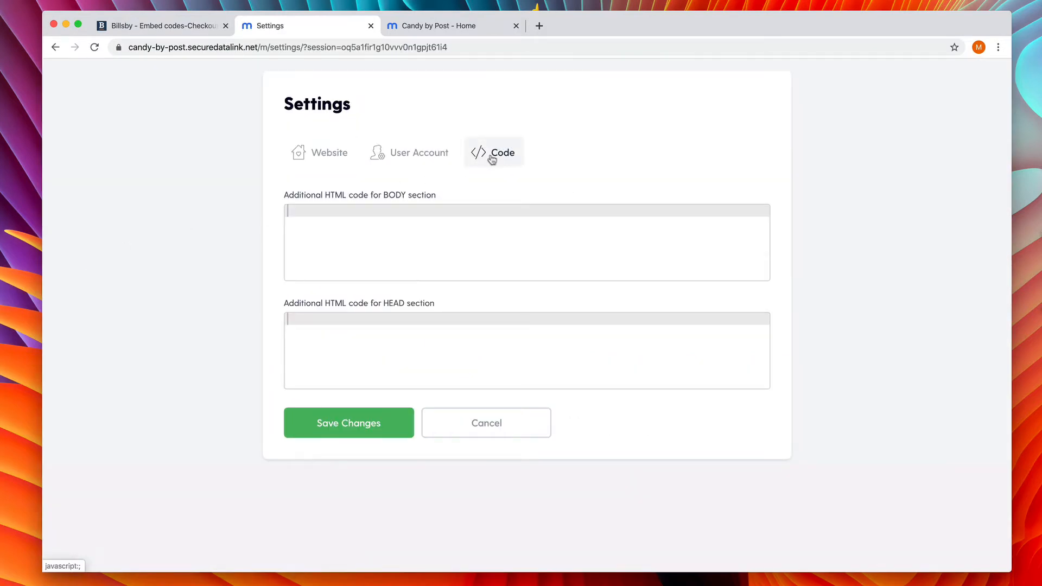
right_click(526, 324)
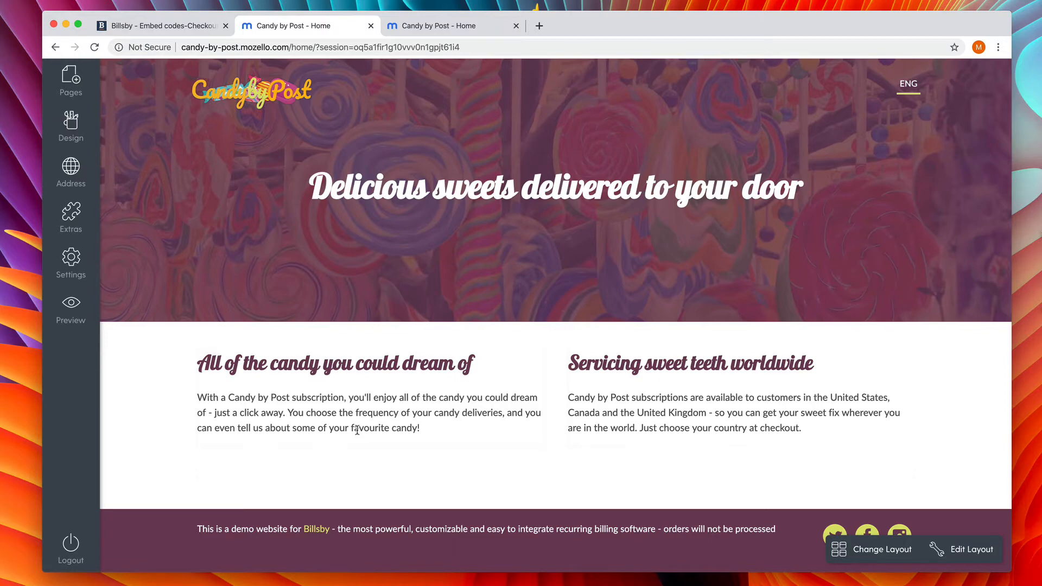
Insert a button labelled SUBSCRIBE on the empty line below the homepage text.
click(550, 477)
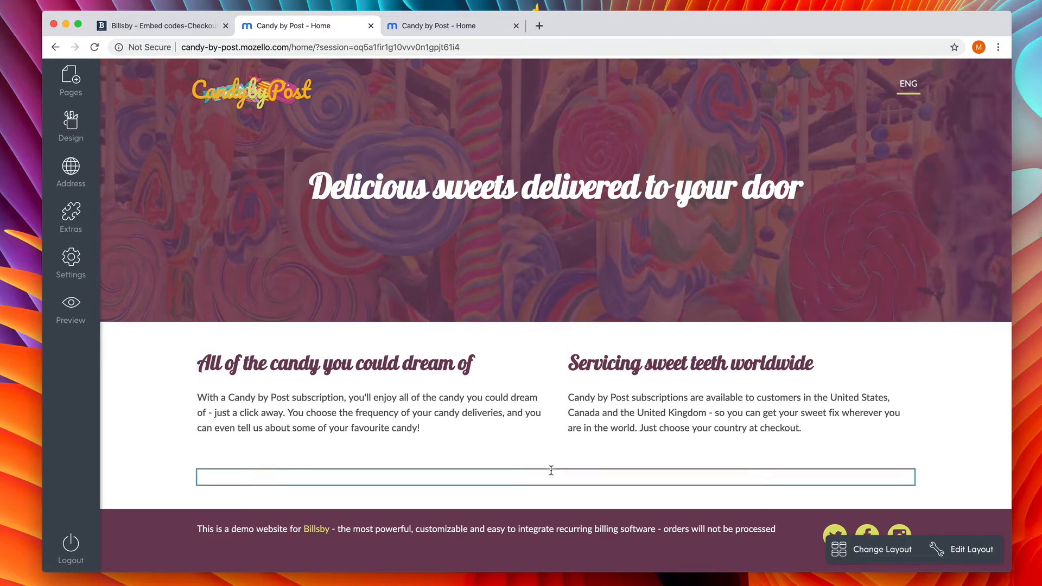
click(409, 285)
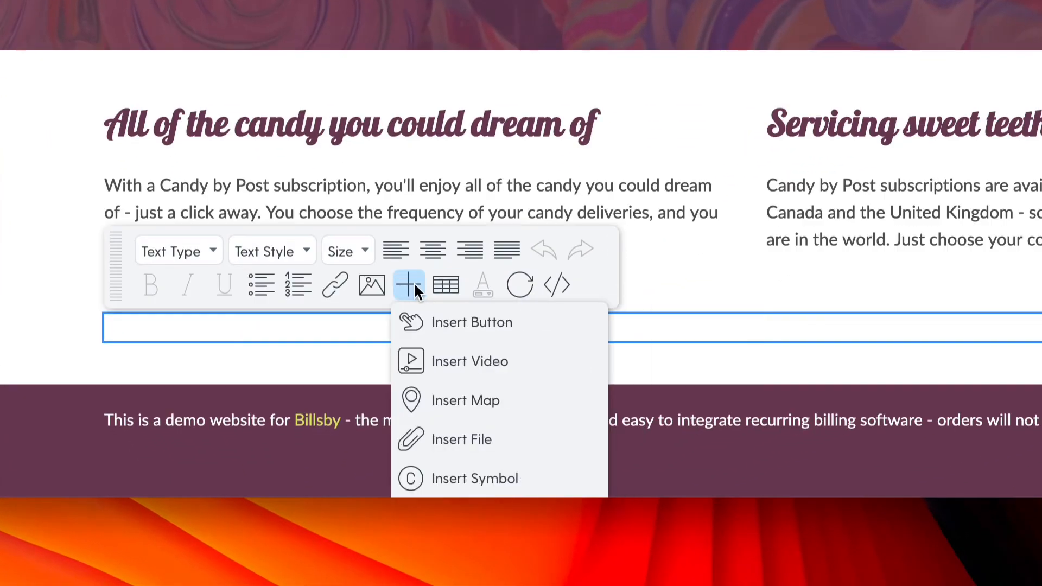
mouse_move(426, 322)
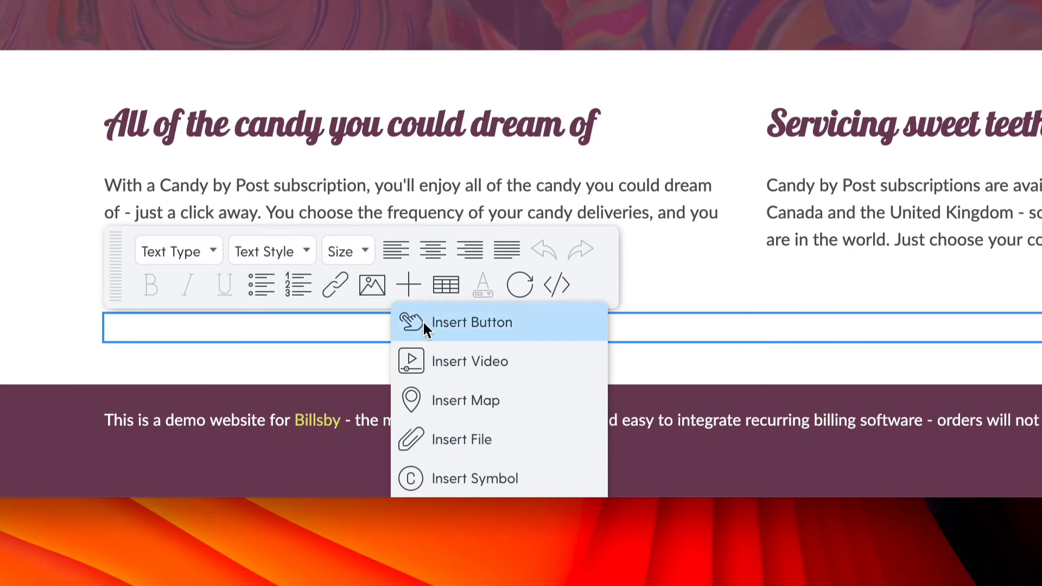
click(472, 322)
text(SUBSCRIBE)
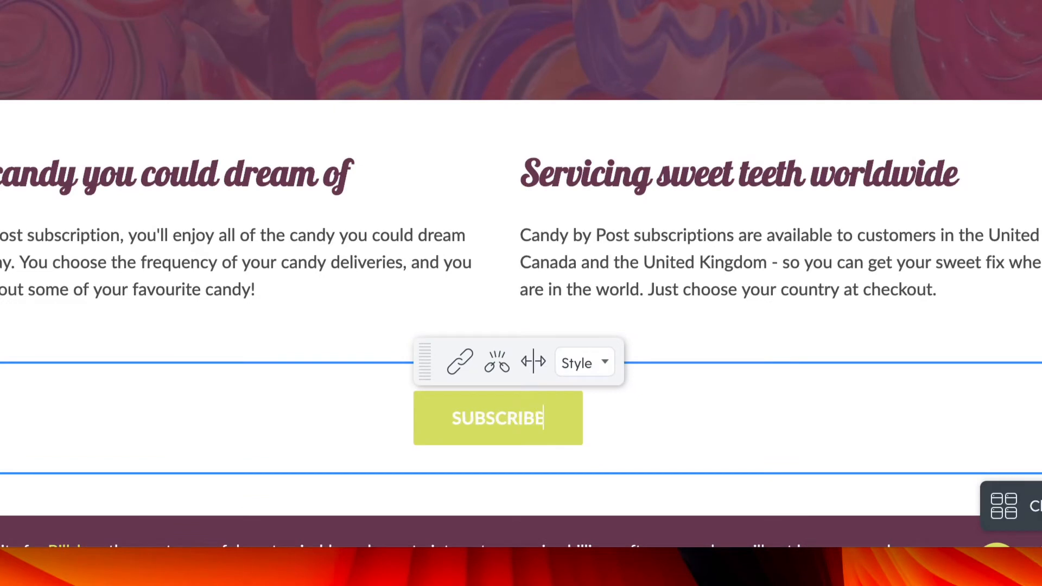
click(583, 363)
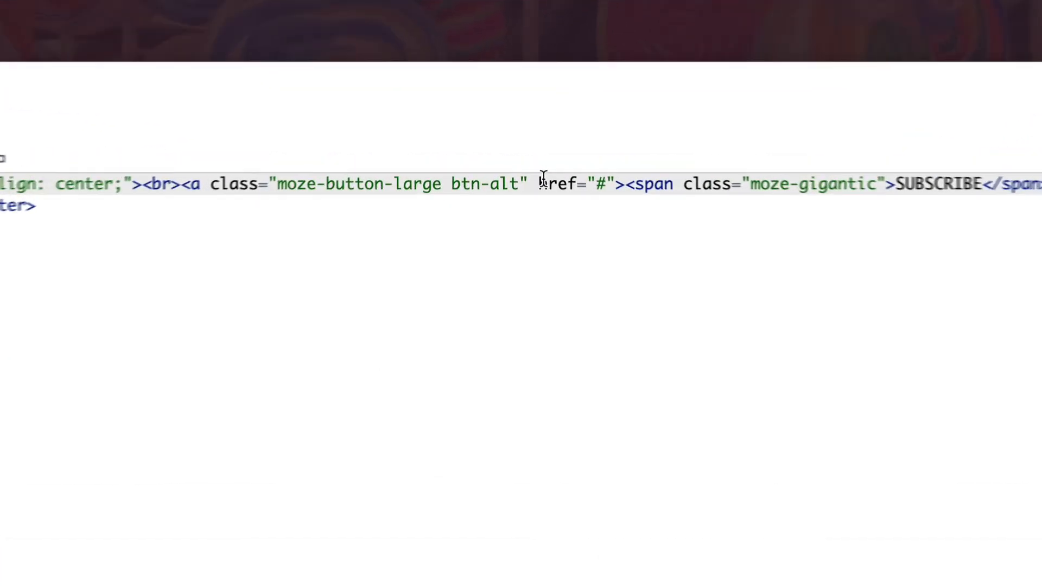
Select the button's href="#" placeholder, then select Billsby's href and data-billsby-type attributes.
double_click(558, 184)
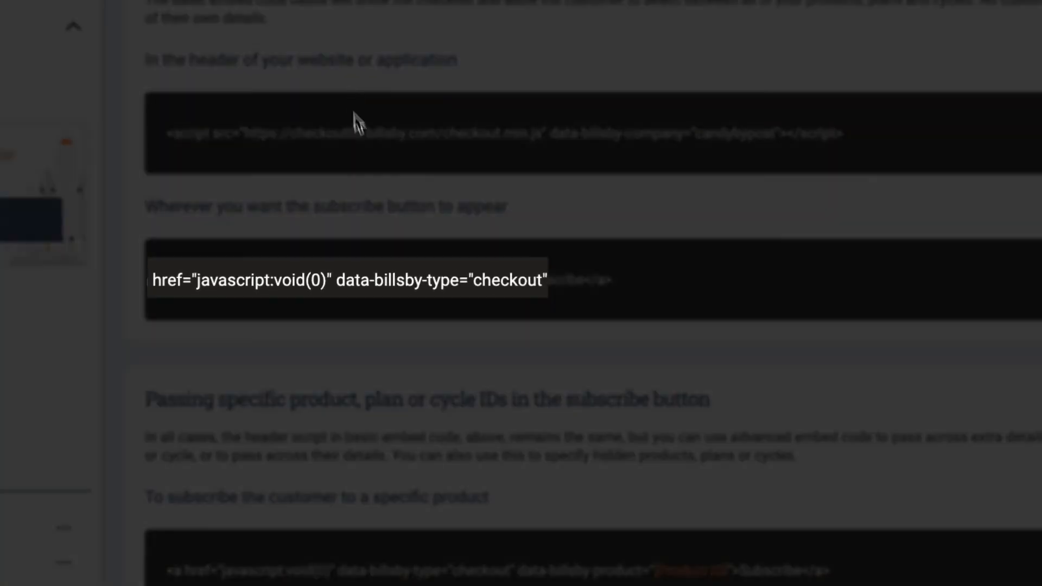
drag(153, 280, 336, 280)
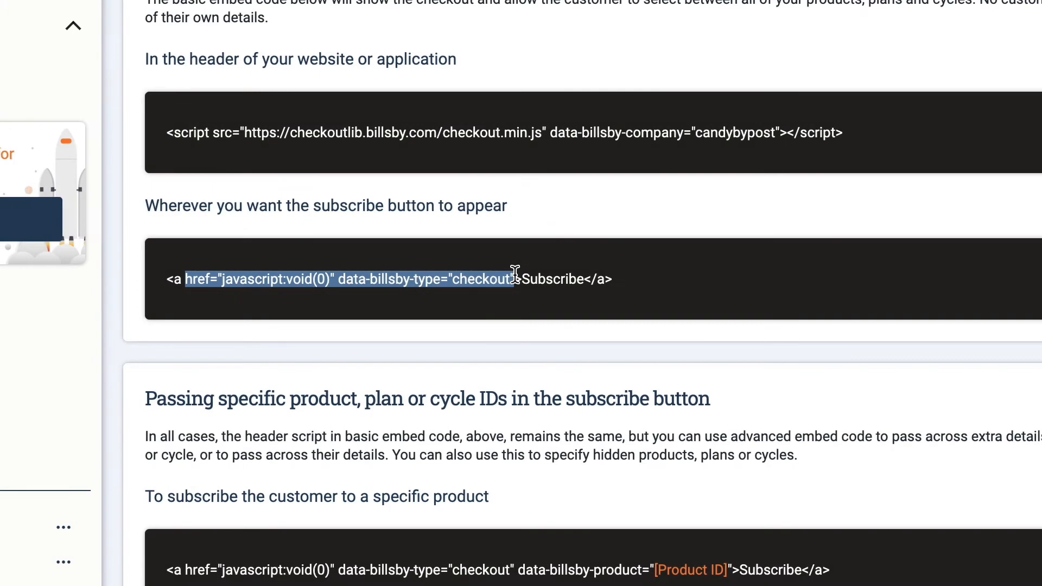
Copy Billsby's checkout attributes over the SUBSCRIBE button's href="#" and apply the HTML.
right_click(511, 279)
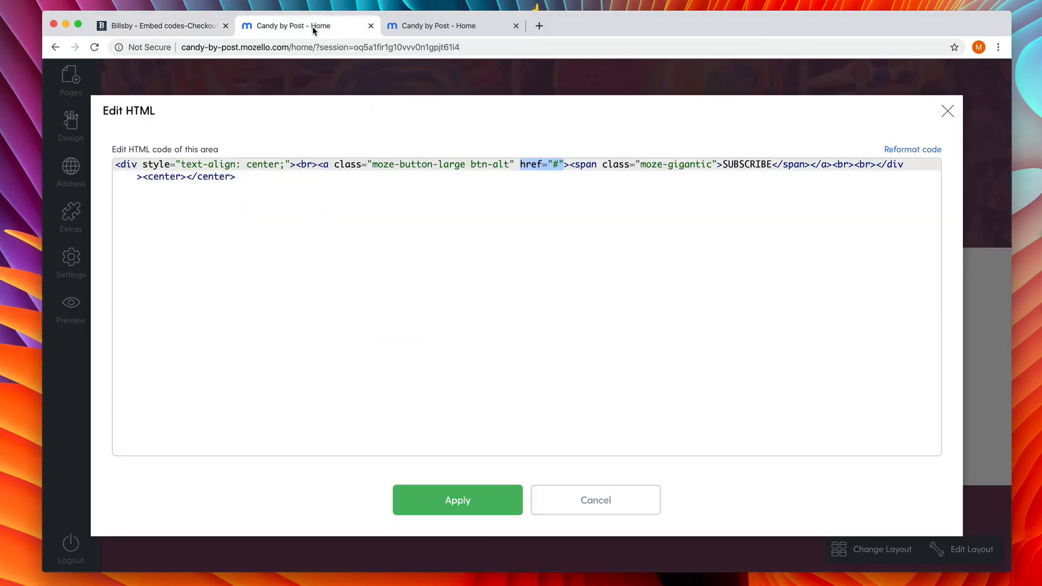
right_click(544, 164)
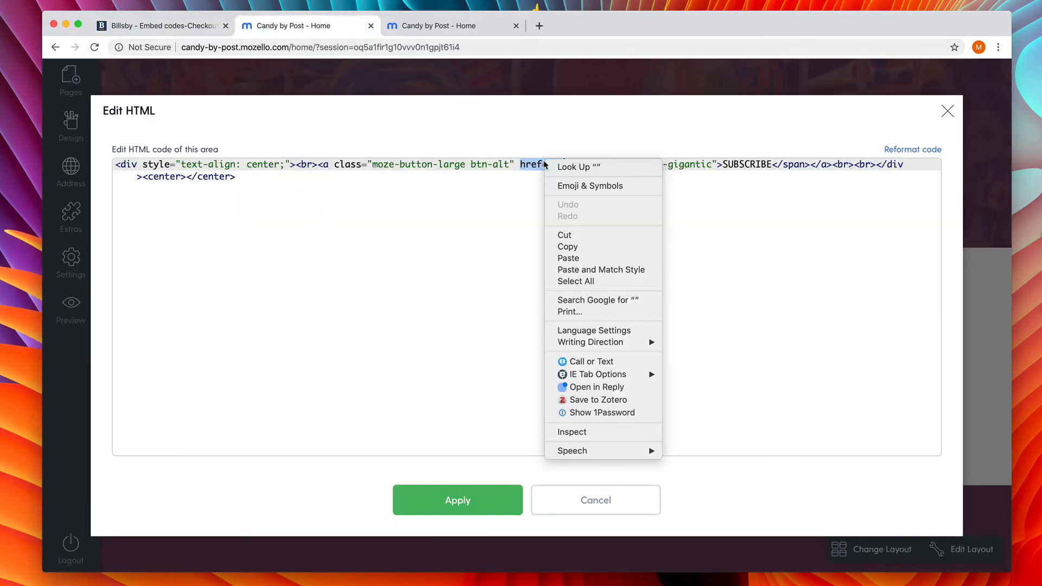
click(568, 258)
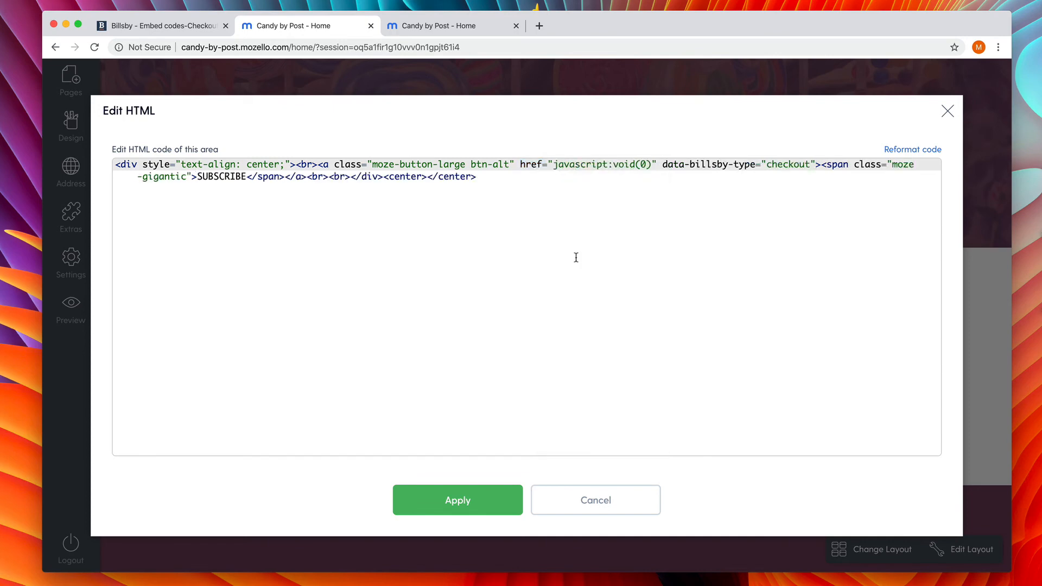
mouse_move(511, 489)
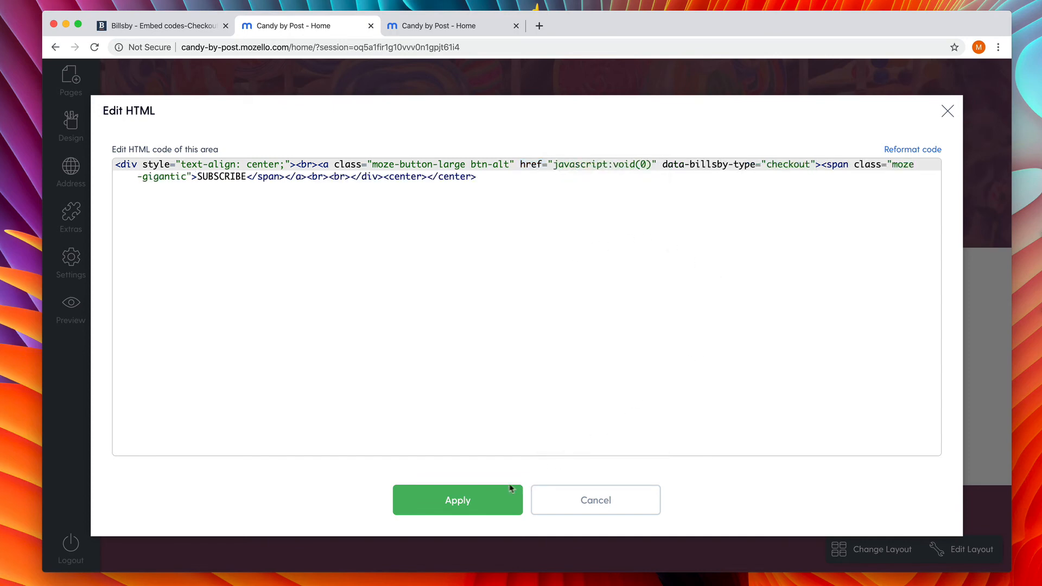
click(457, 500)
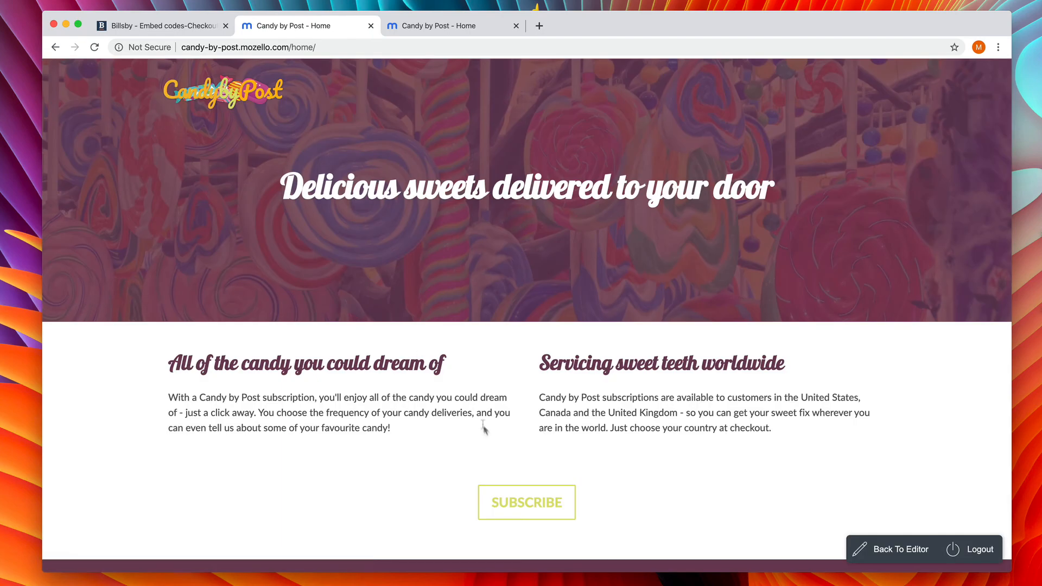
mouse_move(518, 505)
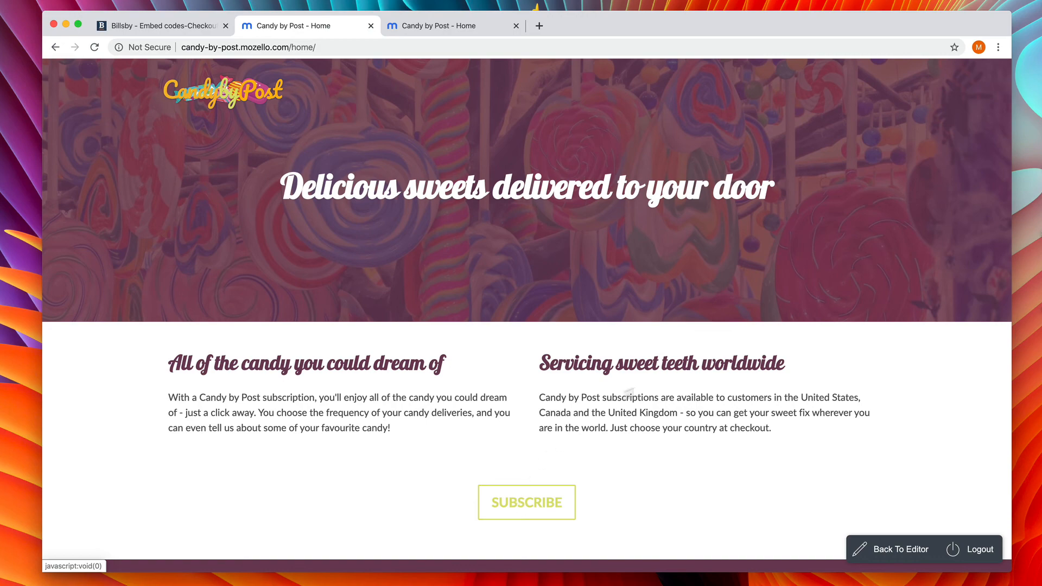
Log out of Mozello and launch Billsby checkout from the live site's SUBSCRIBE button.
click(977, 550)
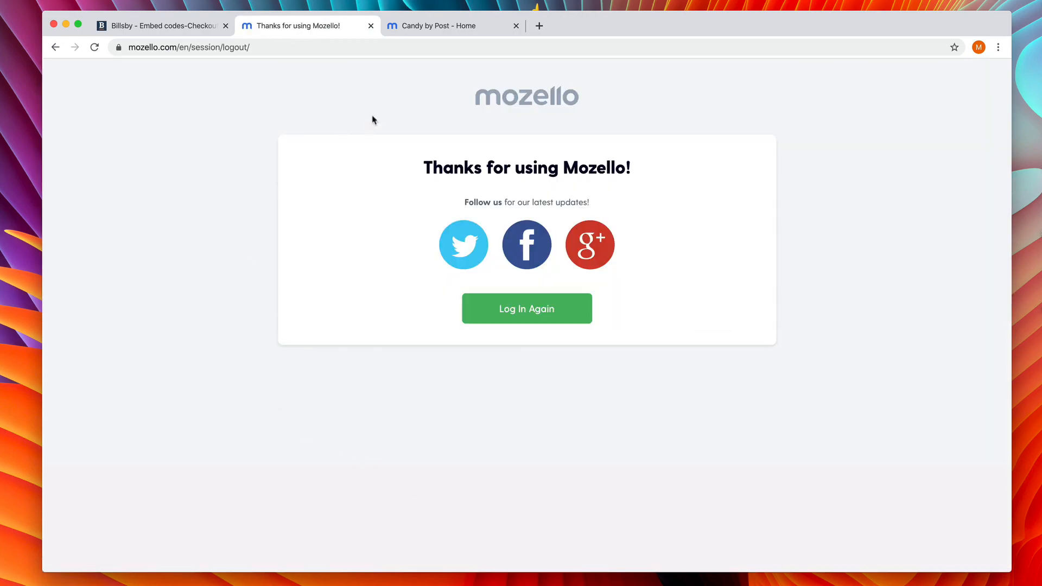
click(444, 25)
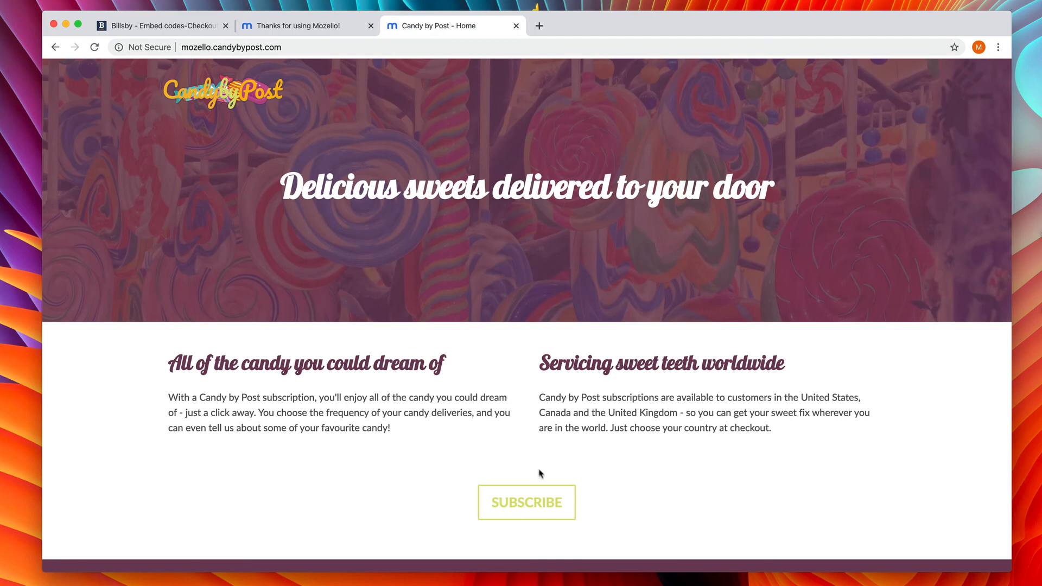
click(525, 501)
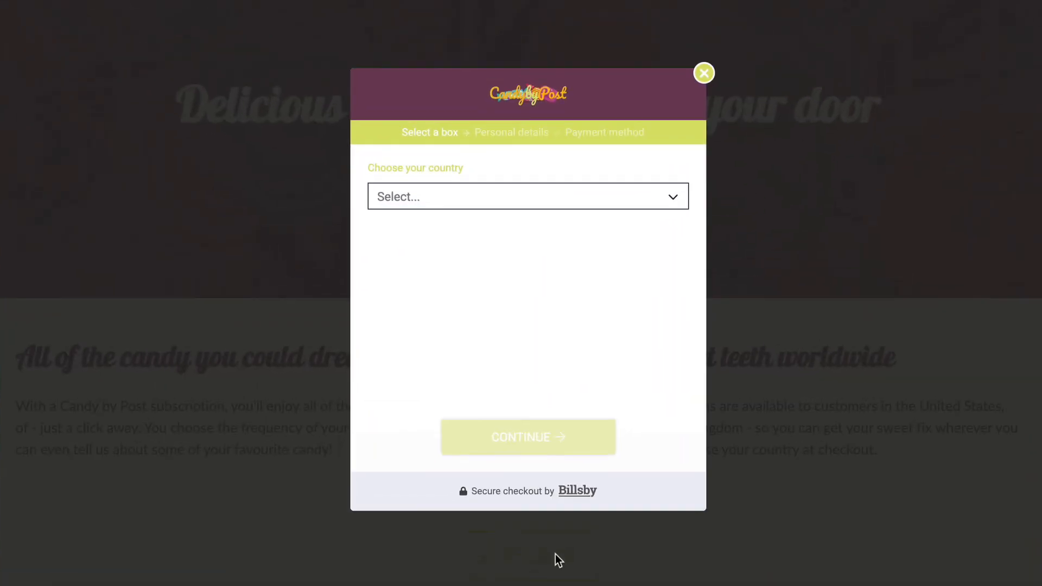